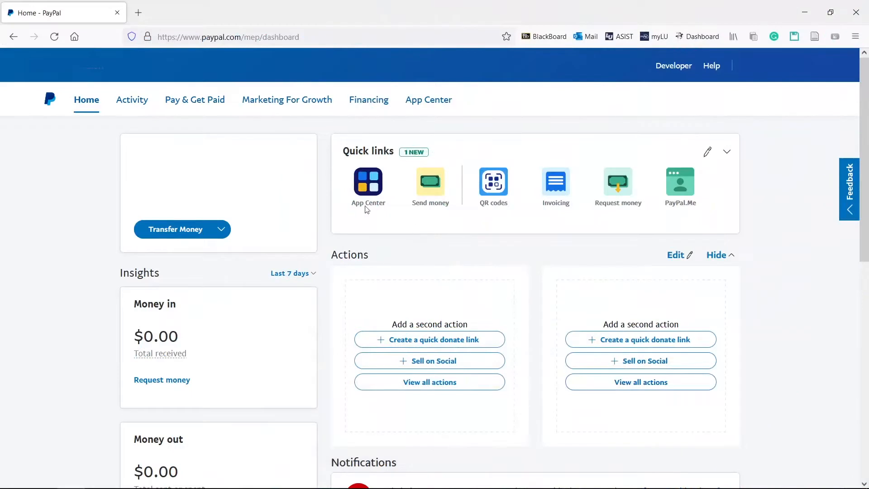
Go to Send Money via the Pay & Get Paid menu's Make Payments section
click(195, 100)
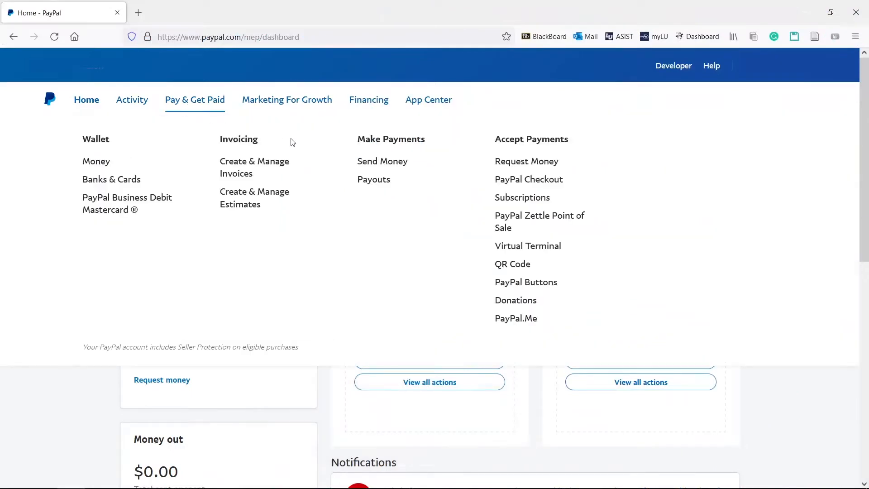
click(382, 161)
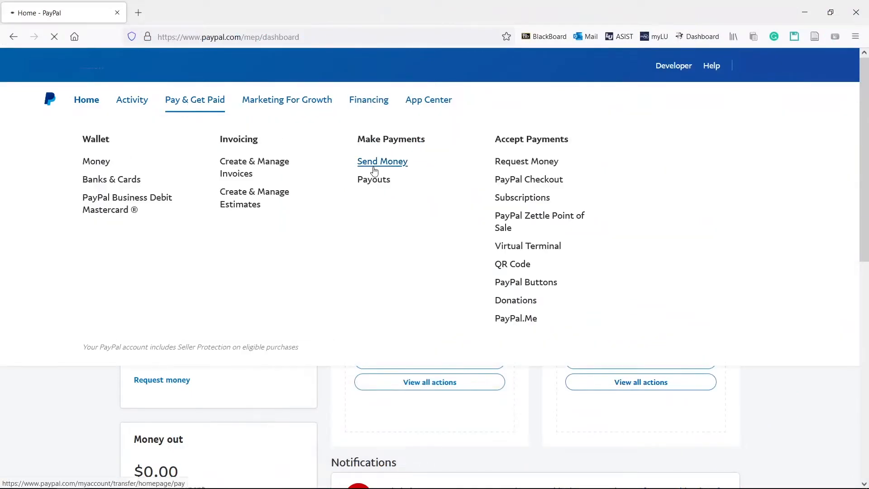
click(382, 161)
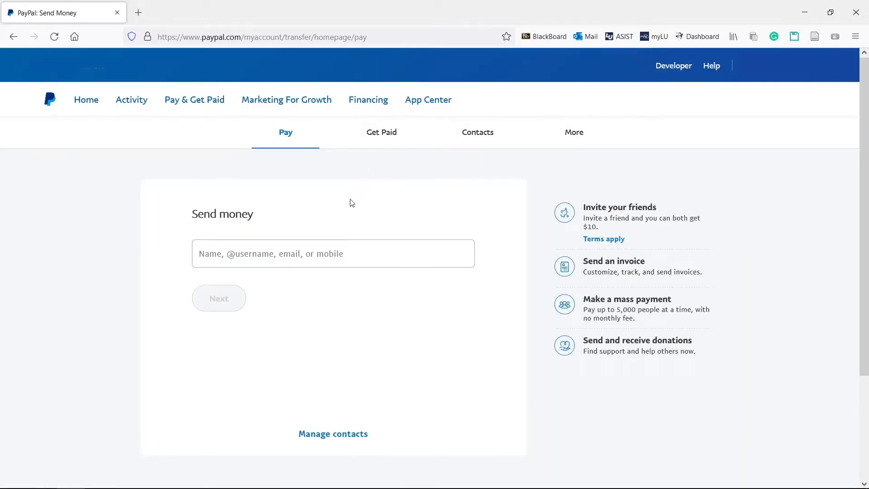
Fill in the $1.00 payment with the note 'HowTech payment' and proceed to the preview
click(333, 254)
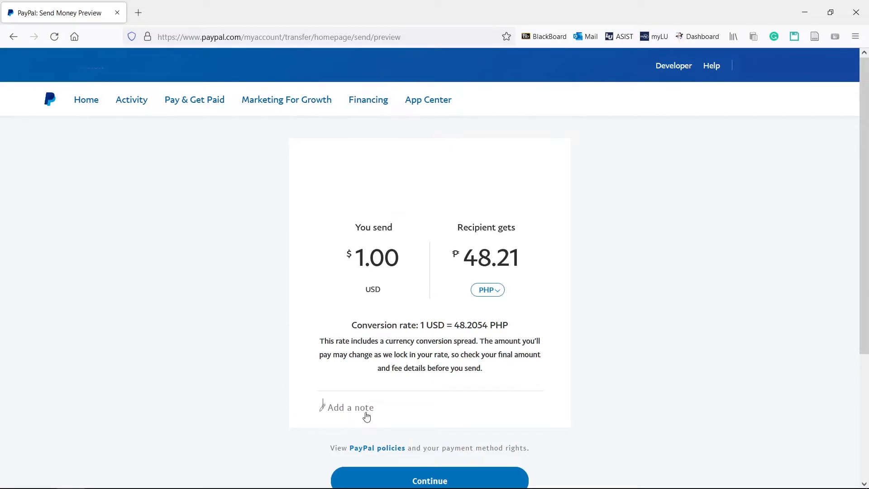
text(HowTech payment)
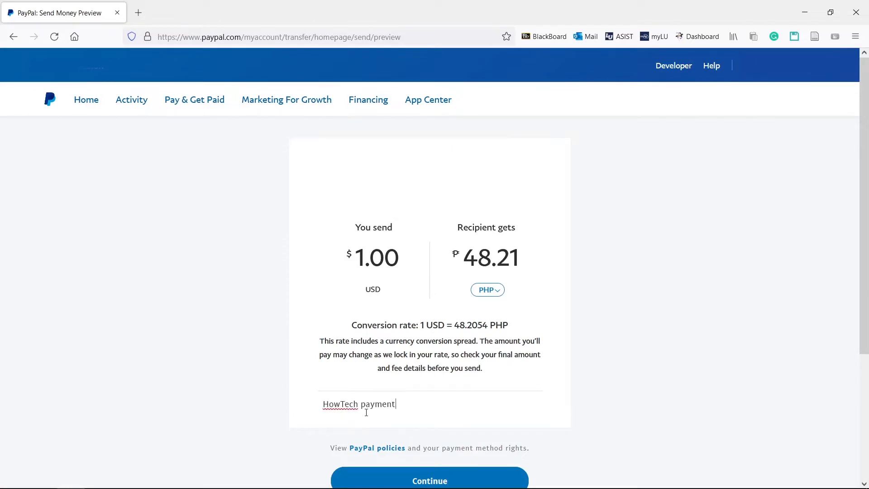
click(430, 481)
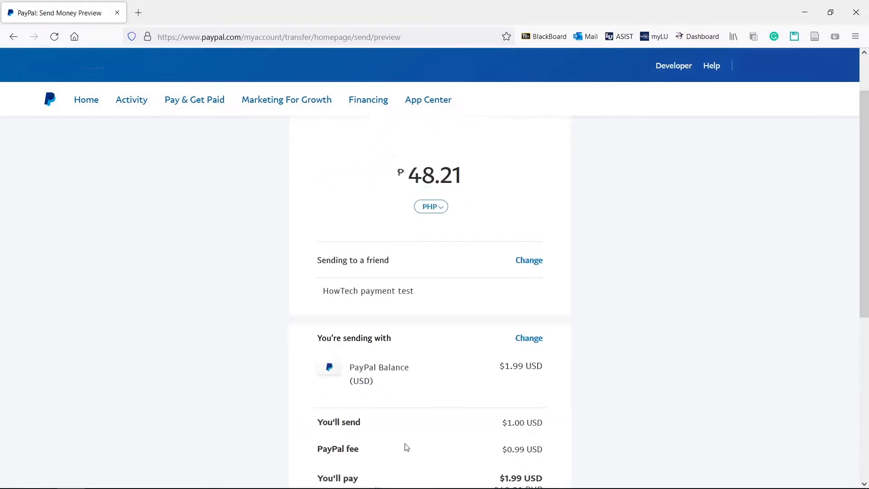
mouse_move(303, 298)
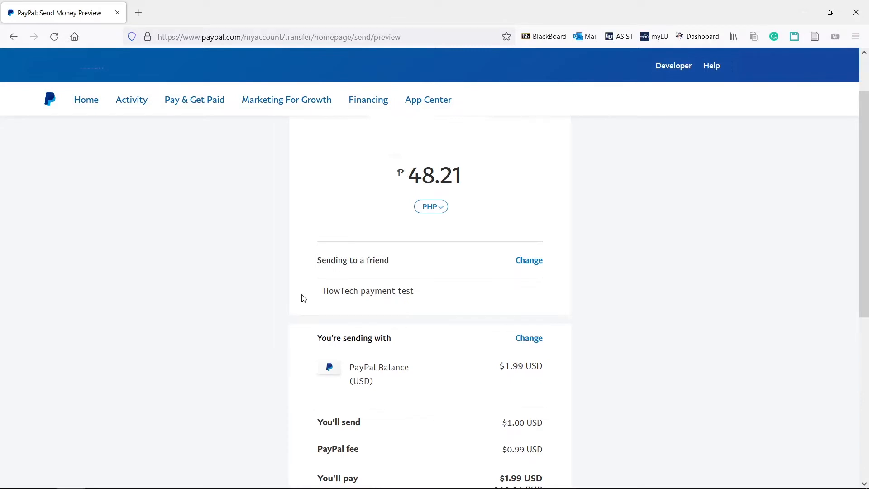
Review the $0.99 fee and $1.99 total, then send the ₱48.21 PHP payment
scroll(down, 3)
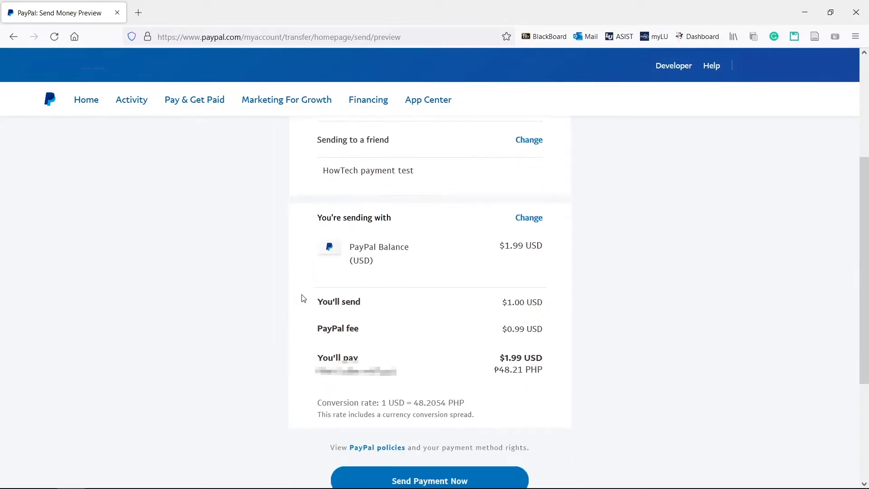
click(430, 480)
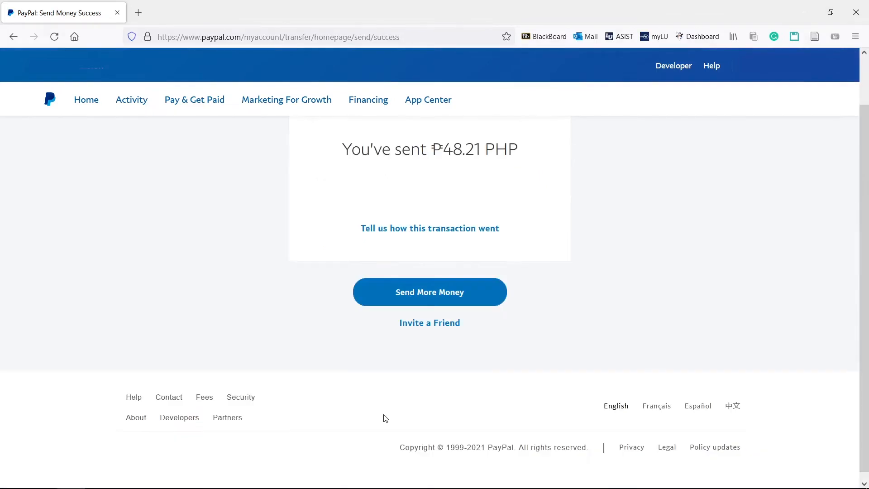